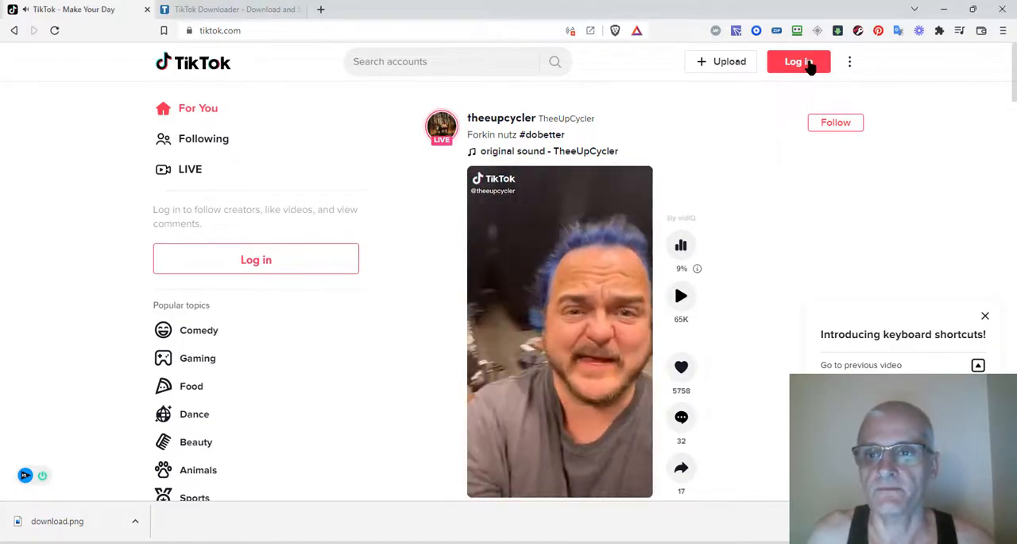
Step: Sign in to TikTok using the QR code option scanned from the phone app
click(798, 60)
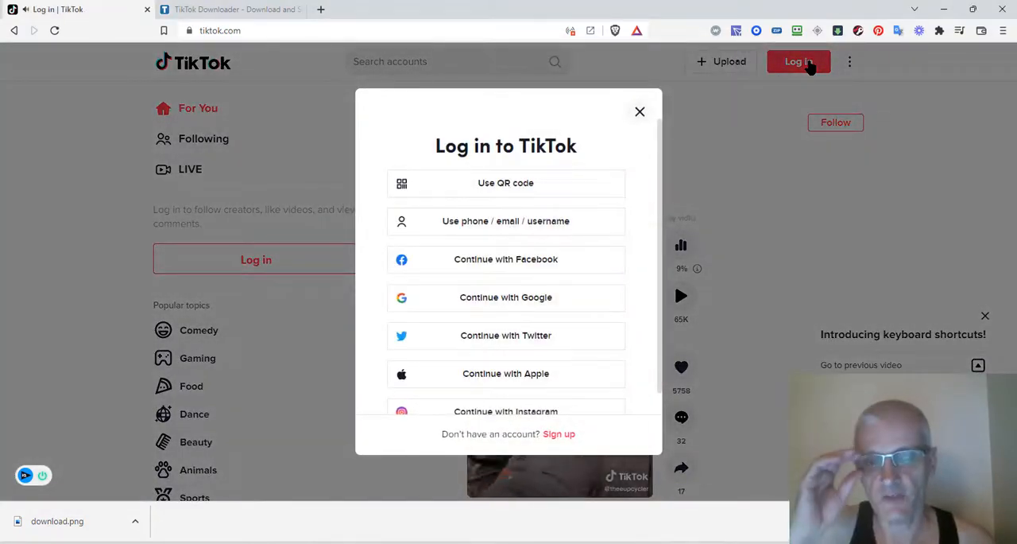
mouse_move(506, 183)
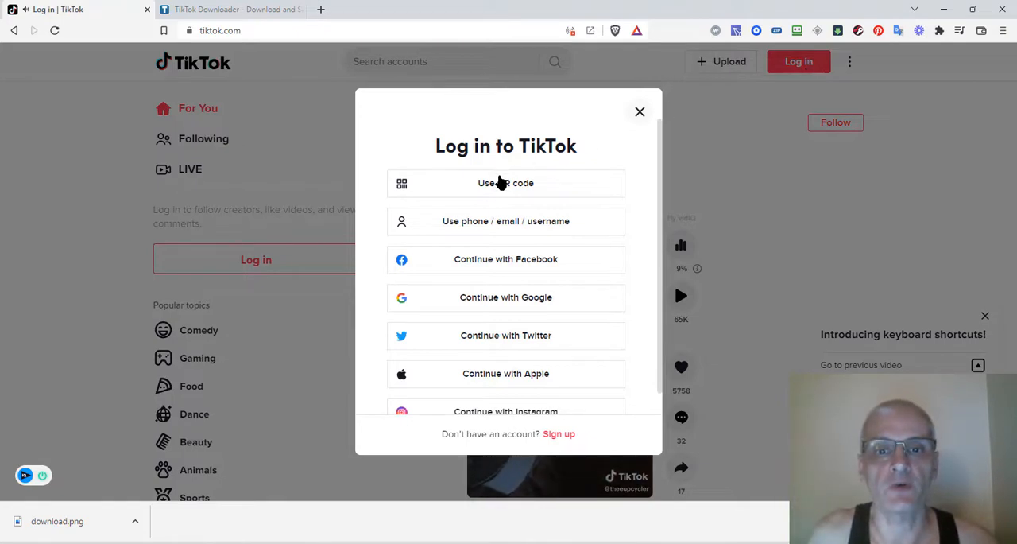
mouse_move(515, 359)
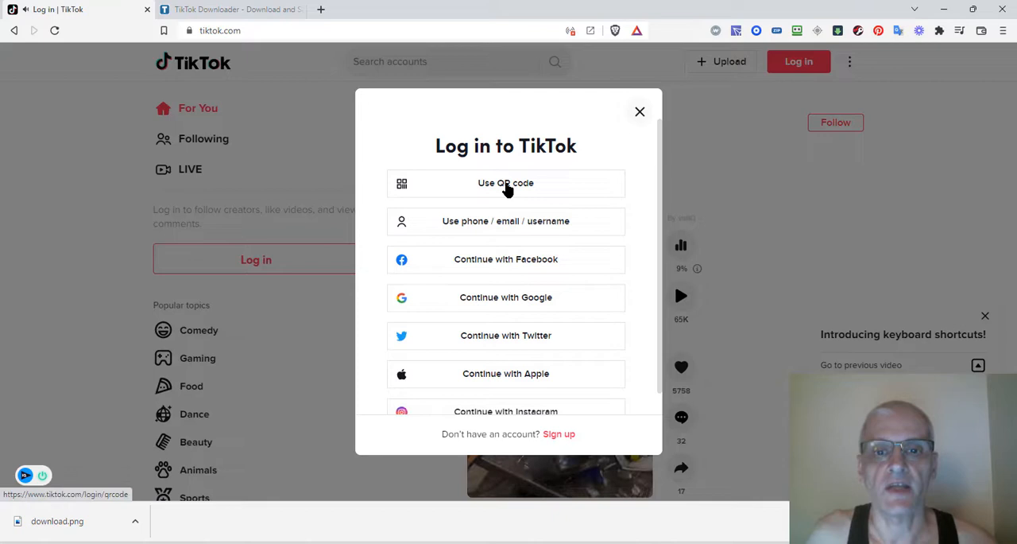
click(505, 183)
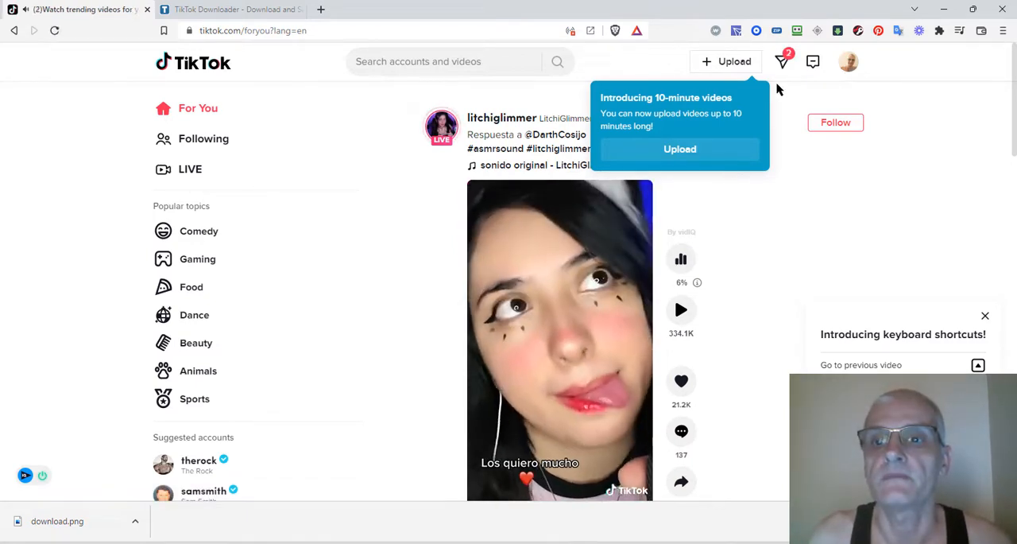
Step: Go to your own profile page from the account menu
click(849, 60)
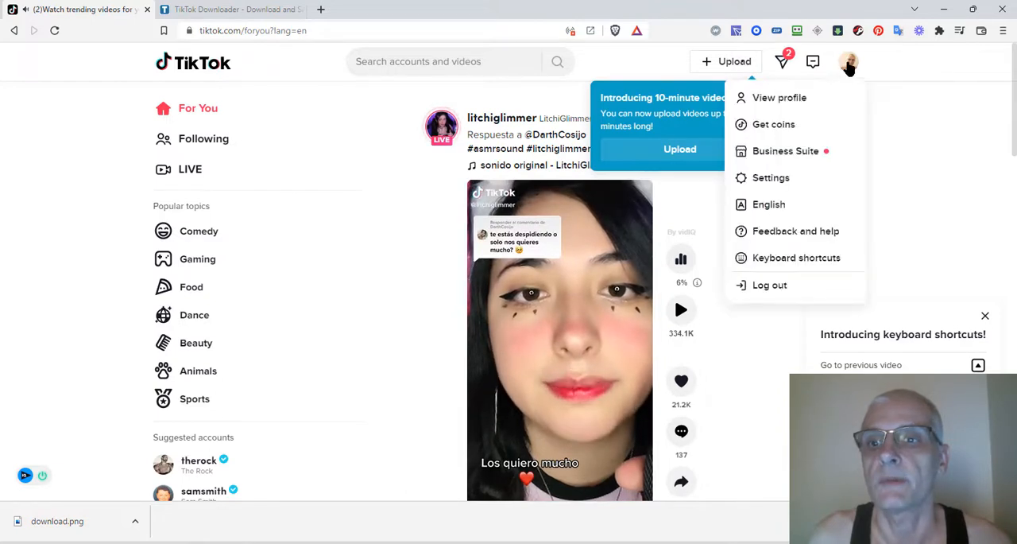
click(779, 97)
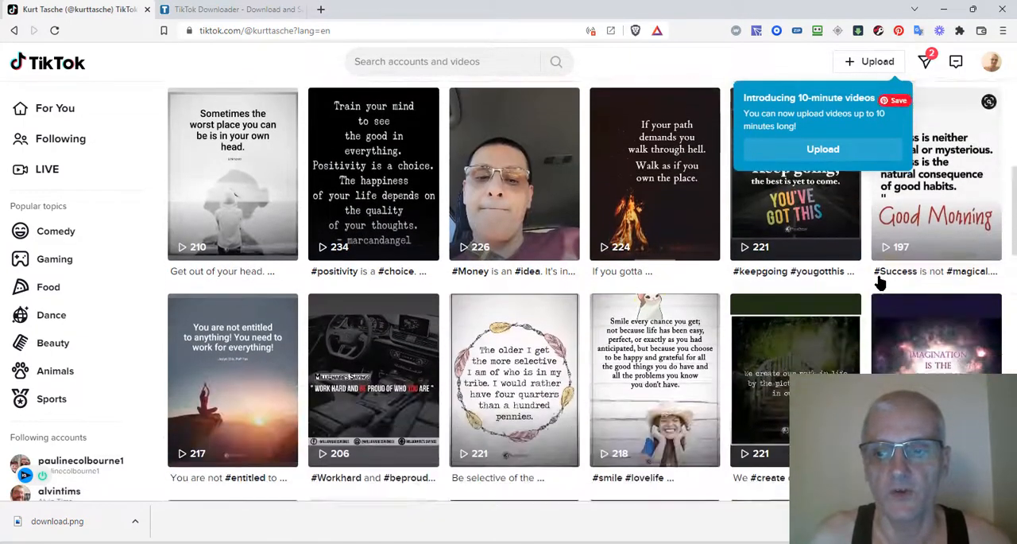
Step: Browse far down through the grid of your posted videos
scroll(down, 3)
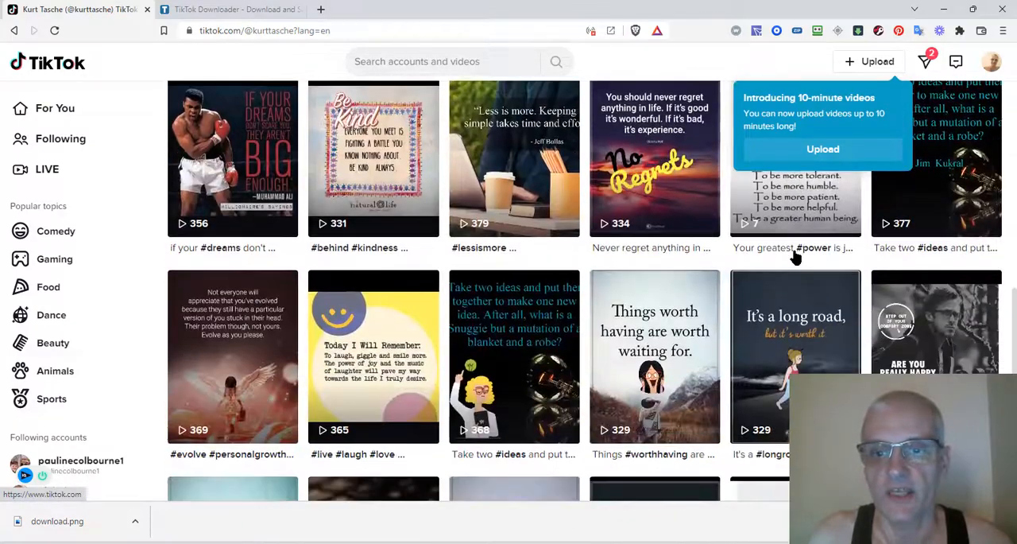
scroll(down, 3)
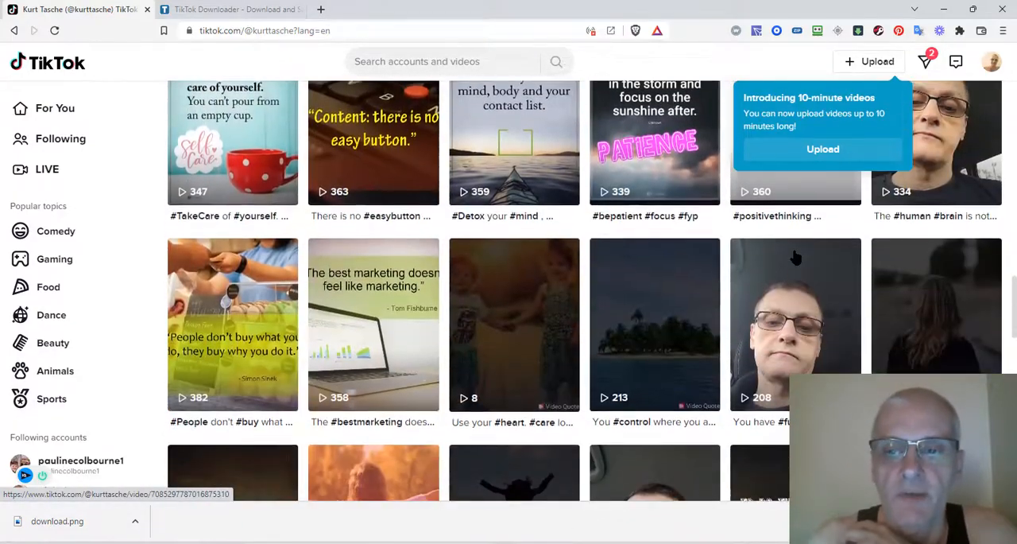
scroll(down, 3)
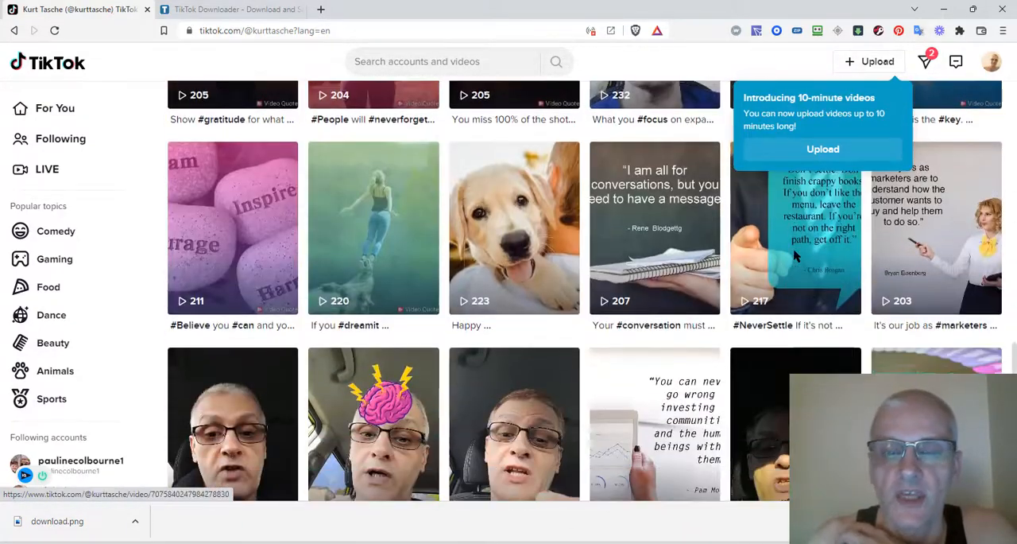
scroll(down, 3)
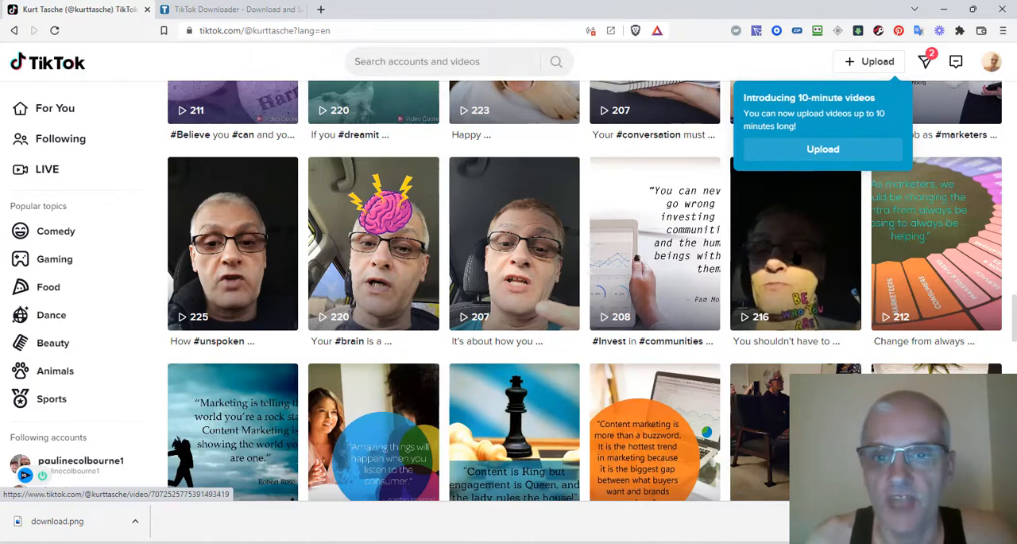
scroll(down, 3)
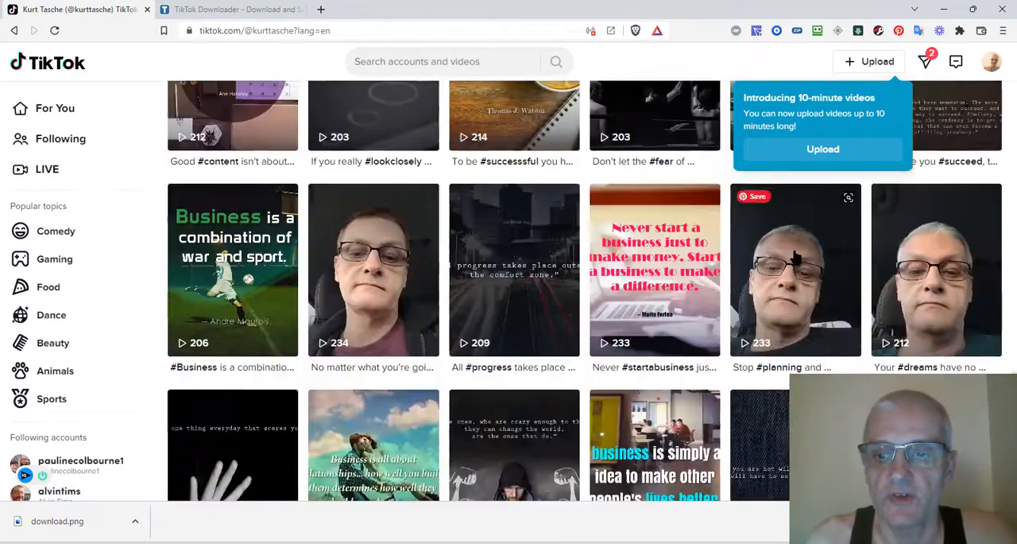
scroll(down, 3)
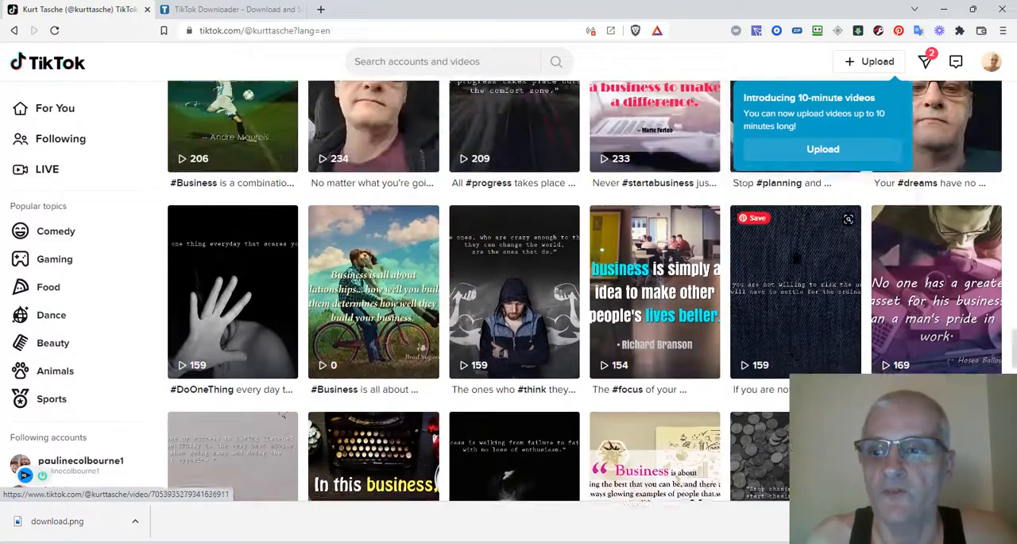
scroll(down, 3)
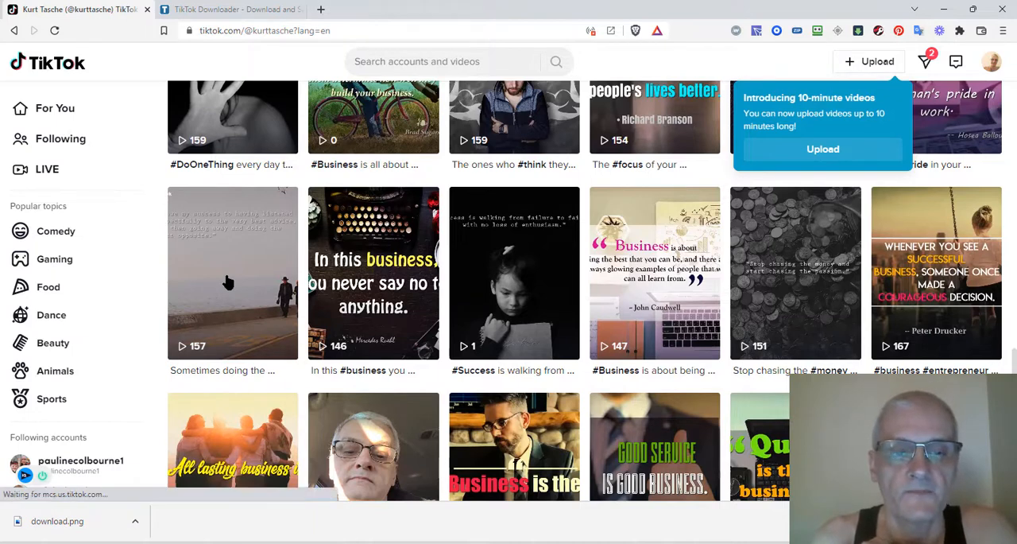
Step: Copy the link of the 'doing the opposite' video and switch to SaveTT.cc
click(232, 273)
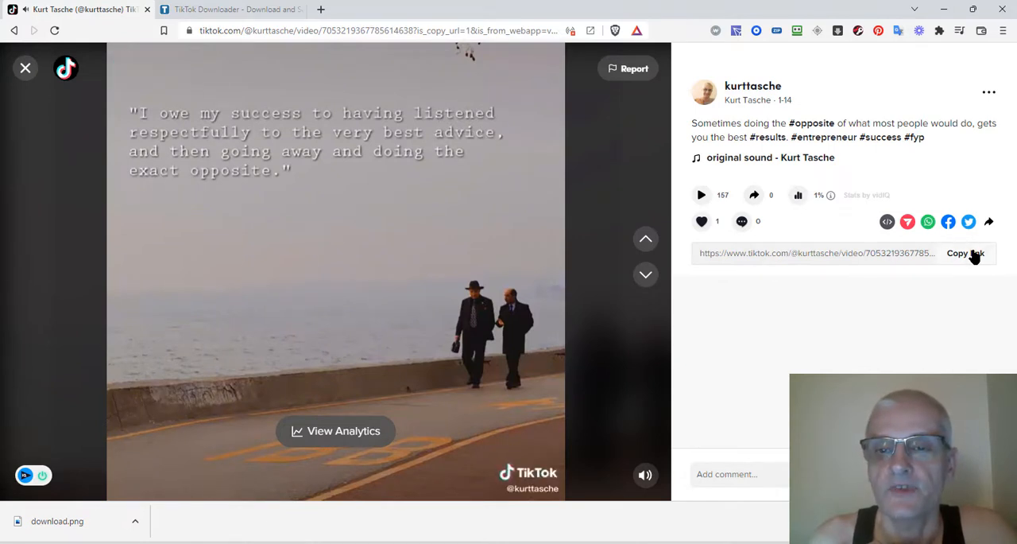
click(966, 253)
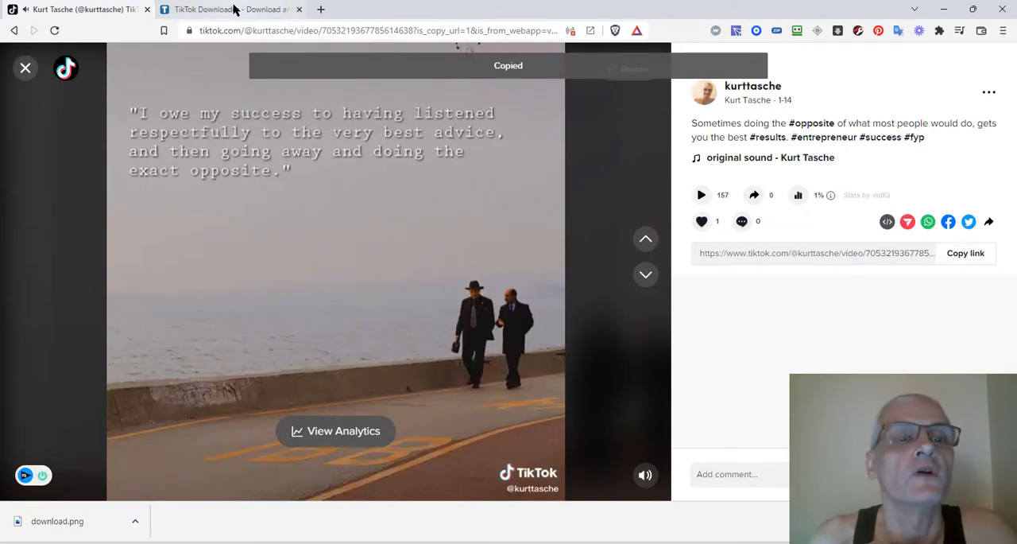
click(231, 10)
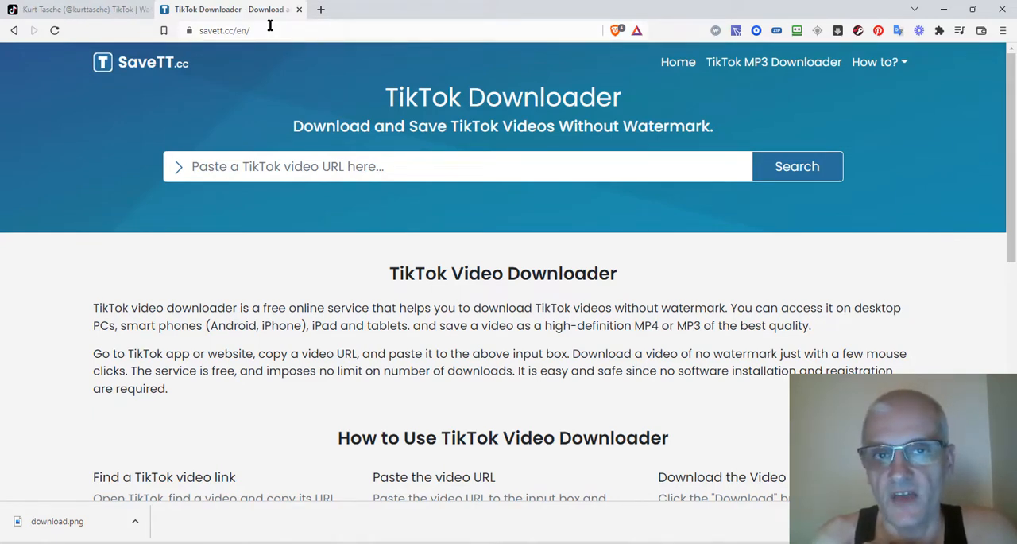
mouse_move(366, 152)
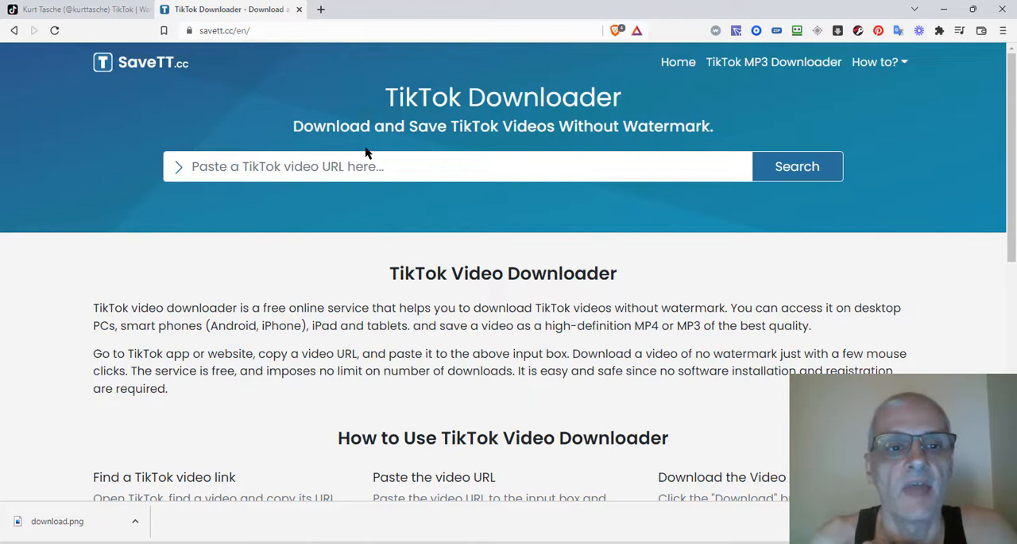
Step: Paste the TikTok video link into SaveTT.cc's URL field and search for it
click(365, 166)
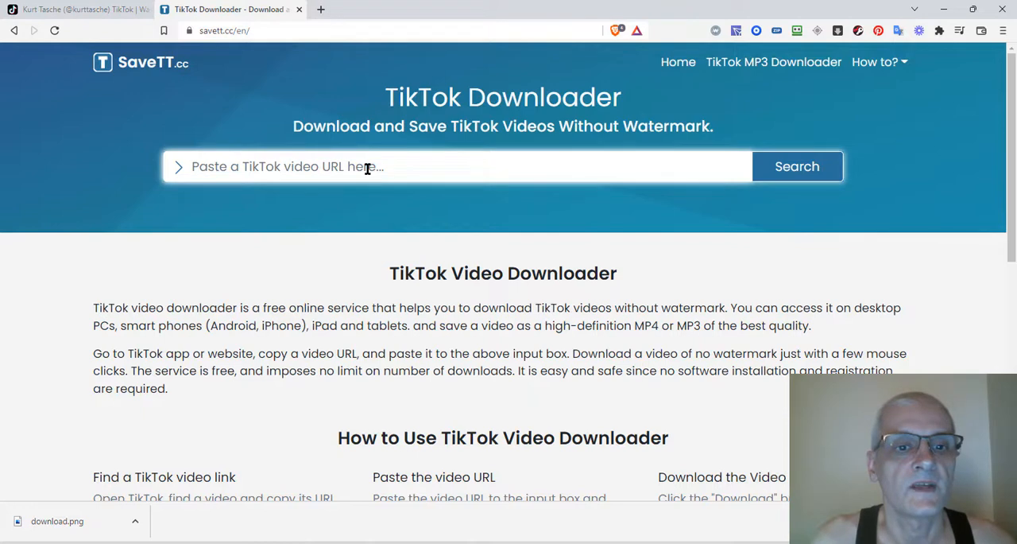
text(367785614638?is_from_webapp=1&sender_device=pc&web_id=7141253155757884974)
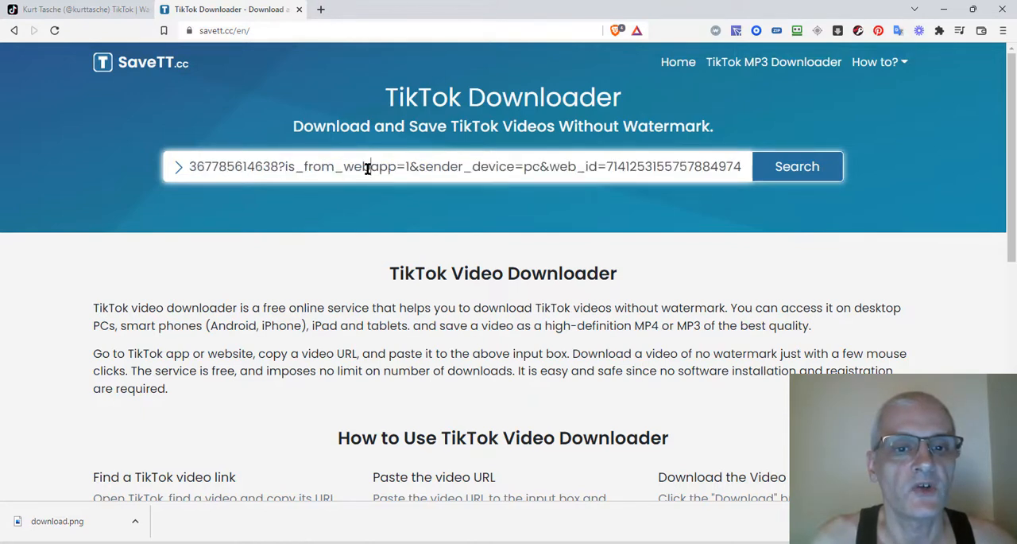
right_click(367, 167)
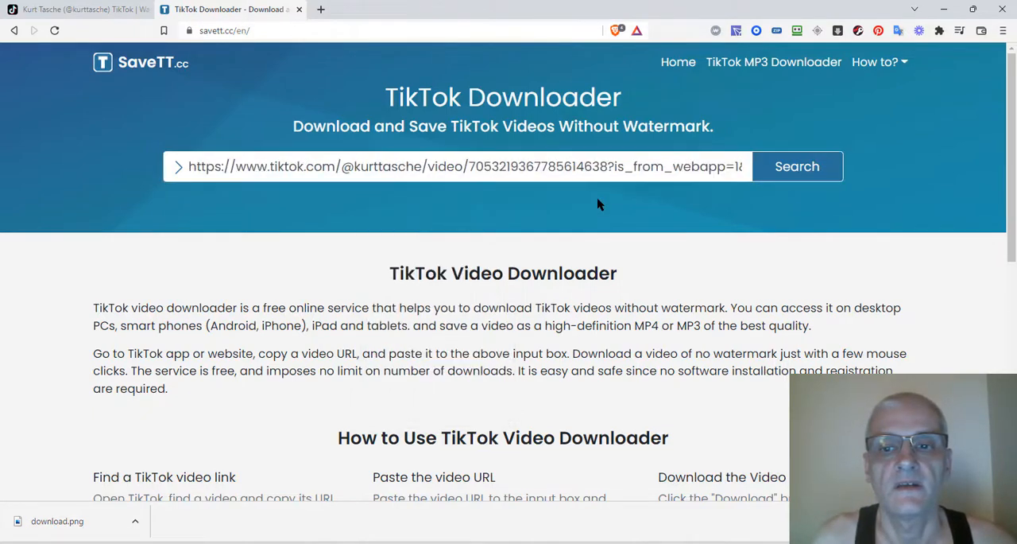
click(797, 167)
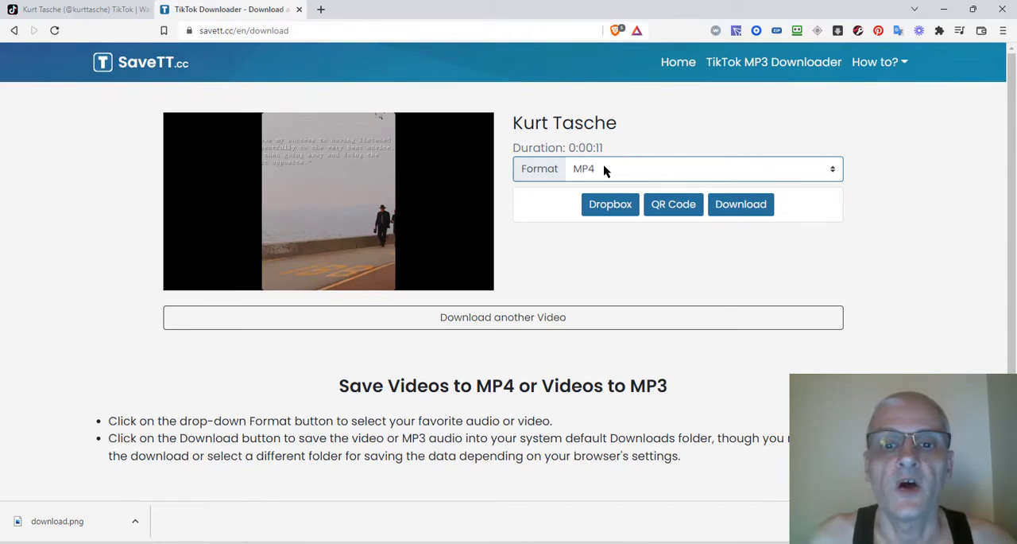
mouse_move(834, 175)
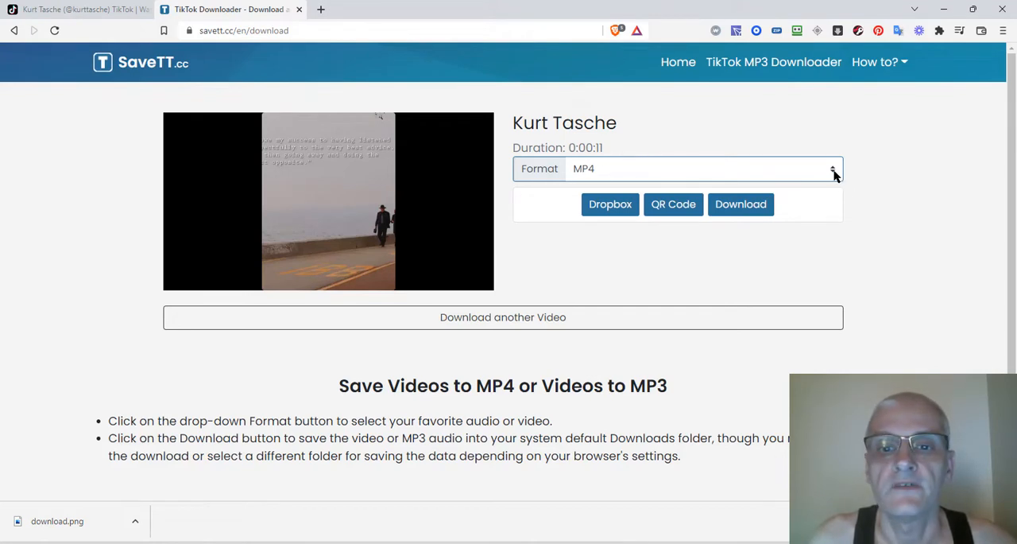
Step: Choose MP4 without watermark from the format list
click(703, 169)
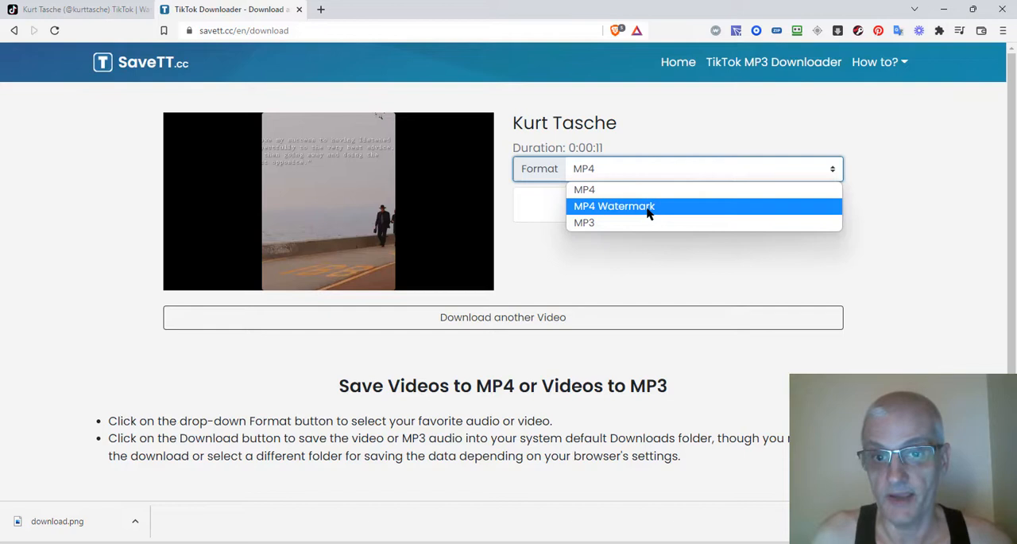
mouse_move(585, 223)
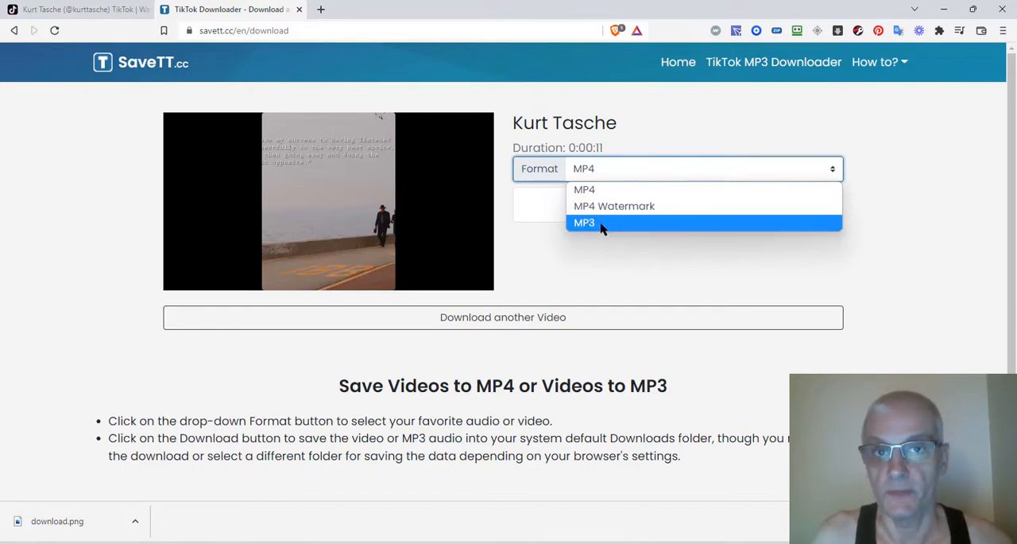
mouse_move(585, 189)
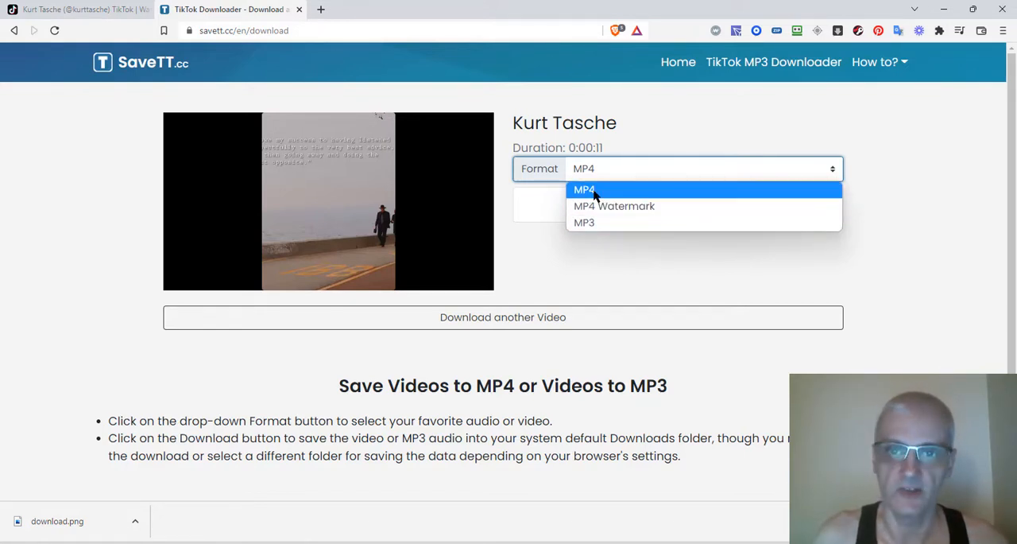
click(585, 190)
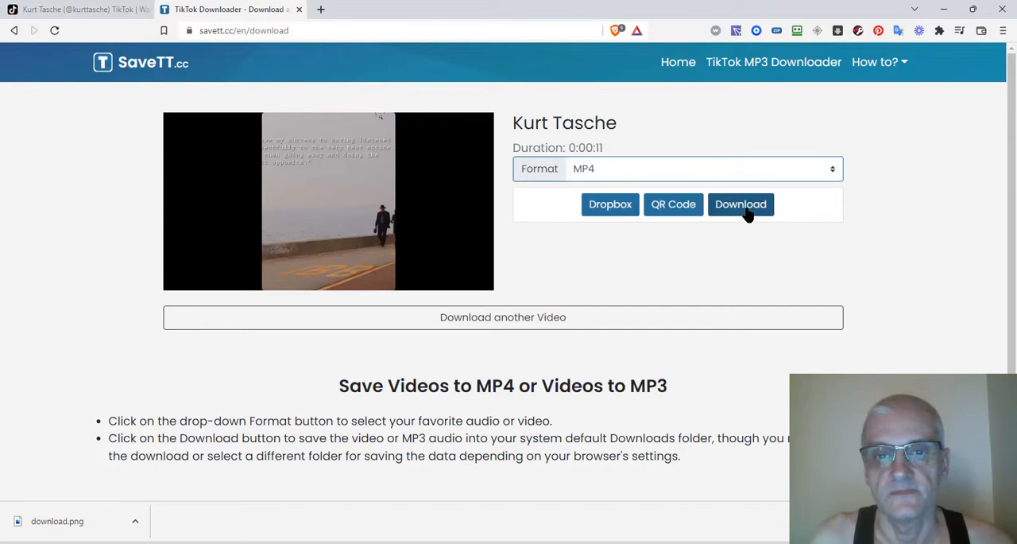
Step: Download the MP4 and save it into the Videos > TikTok Videos folder
click(741, 204)
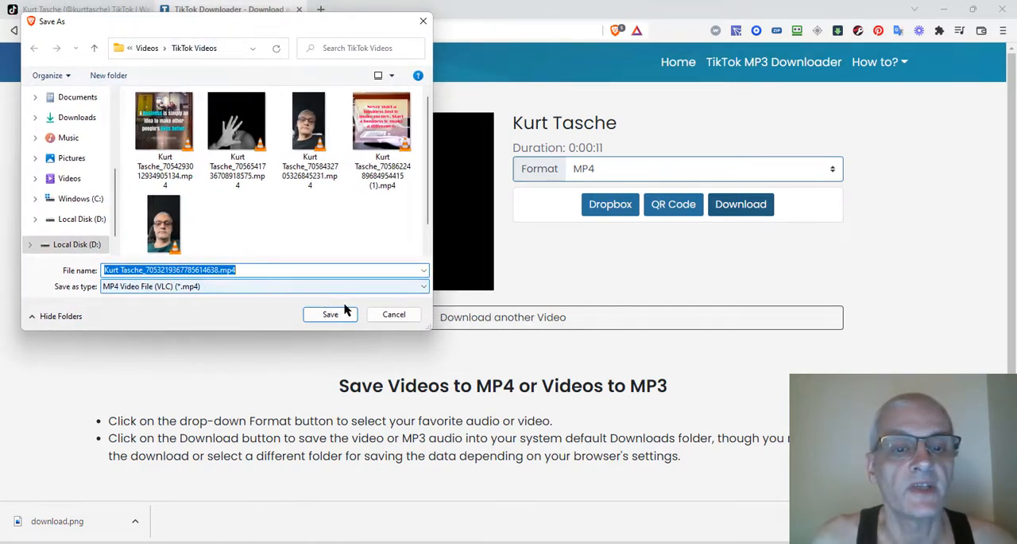
mouse_move(310, 304)
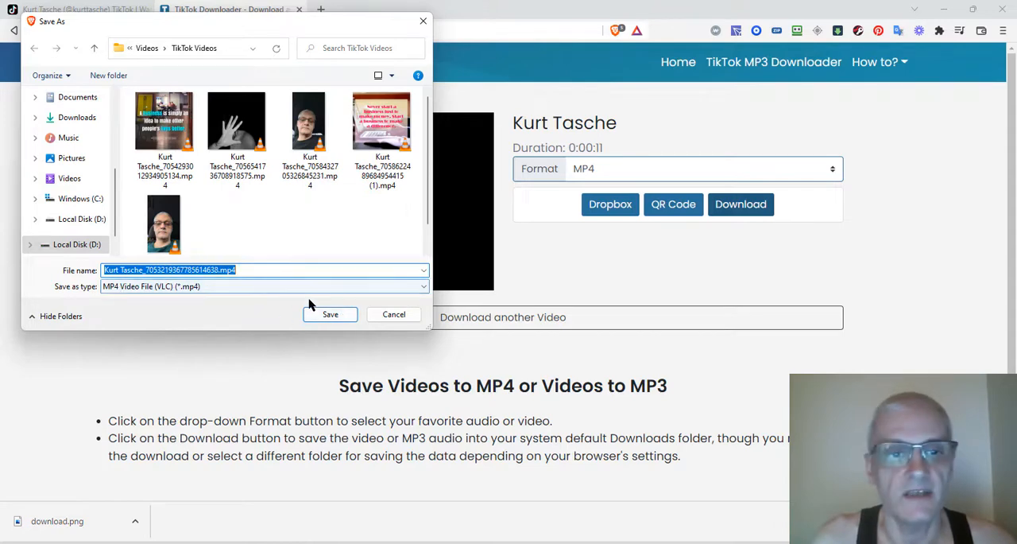
click(330, 315)
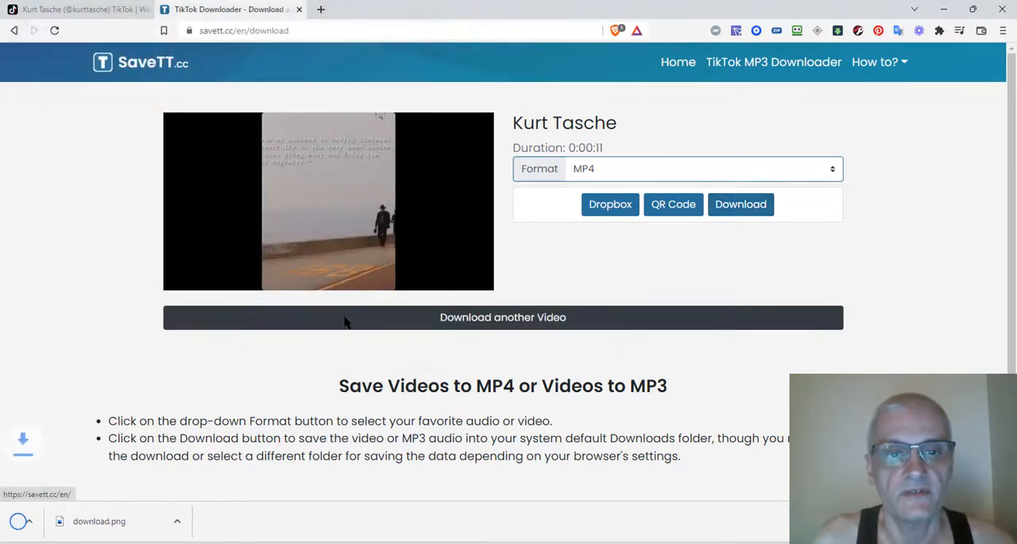
click(740, 204)
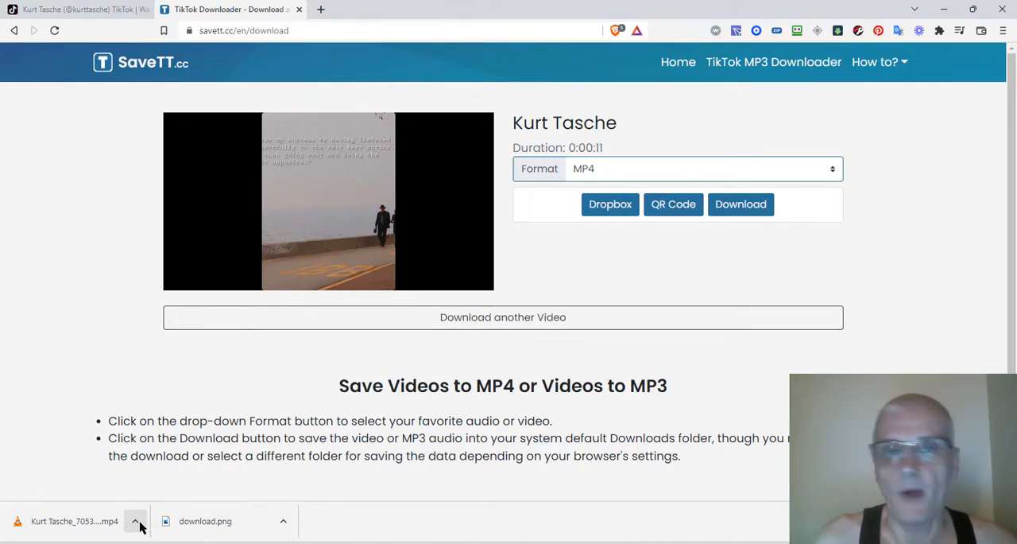
mouse_move(292, 399)
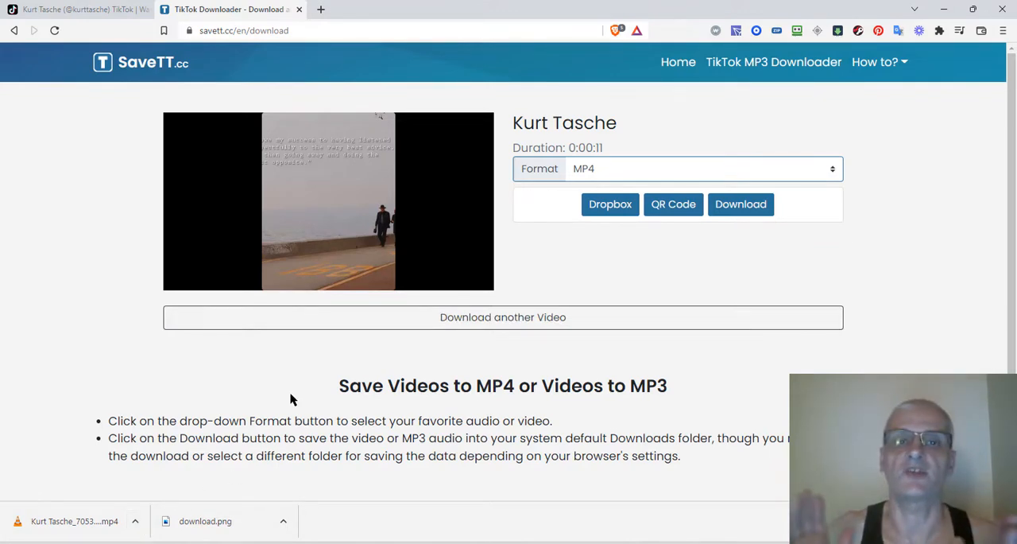